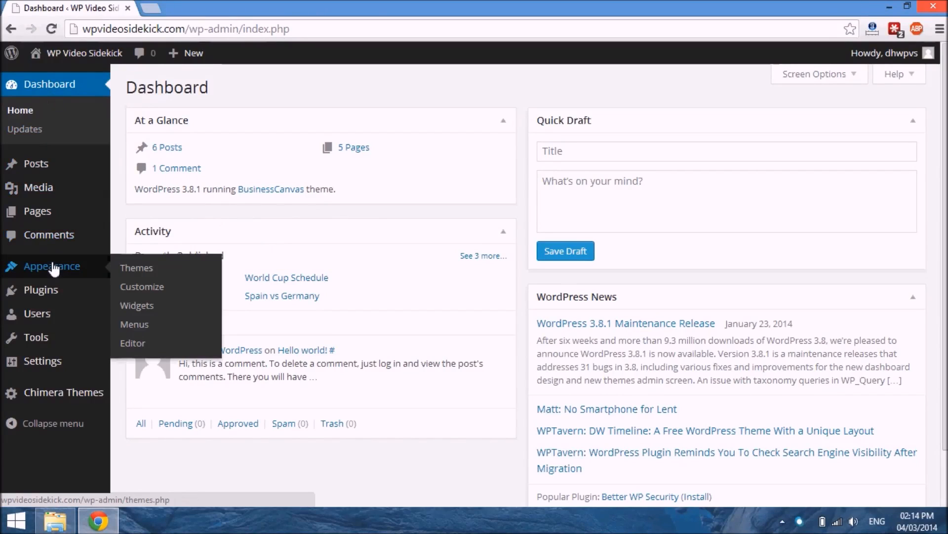
mouse_move(139, 272)
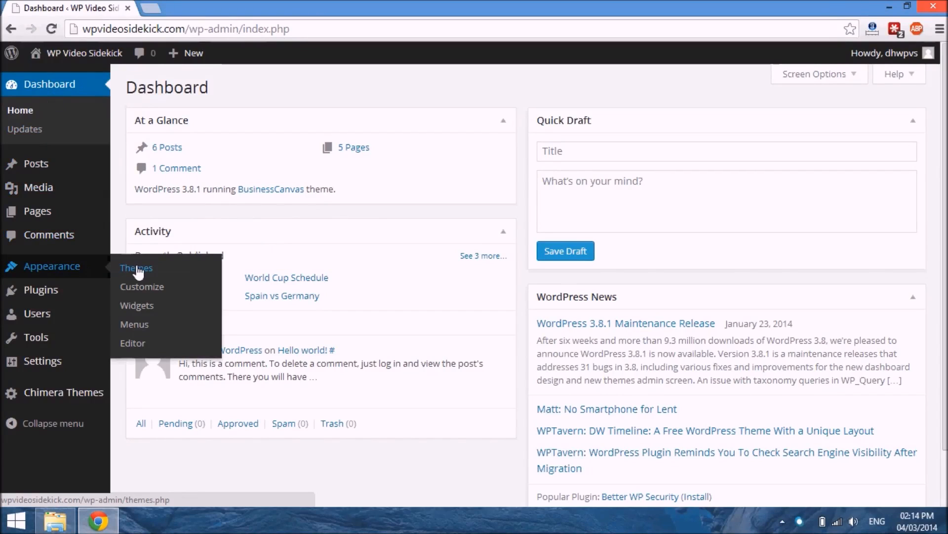
Open Appearance > Themes from the WordPress dashboard
click(135, 268)
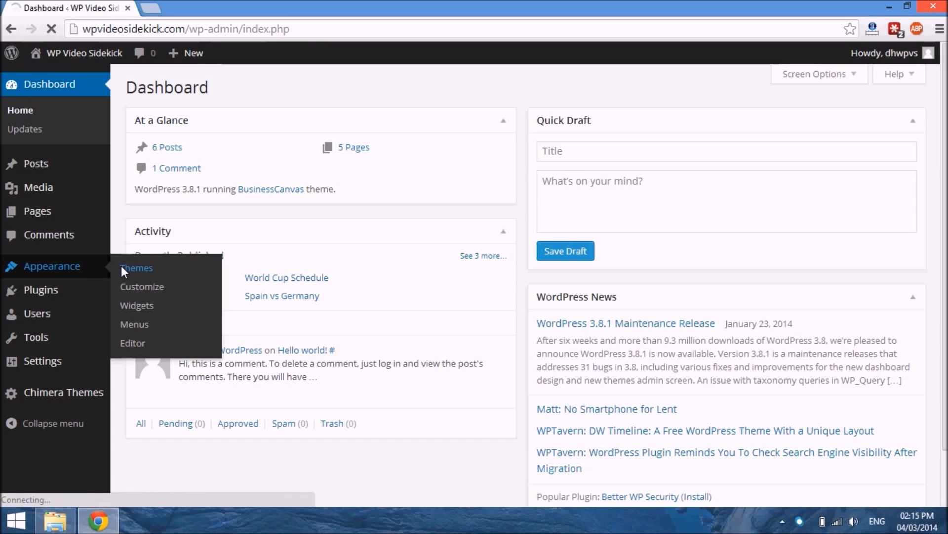
click(135, 268)
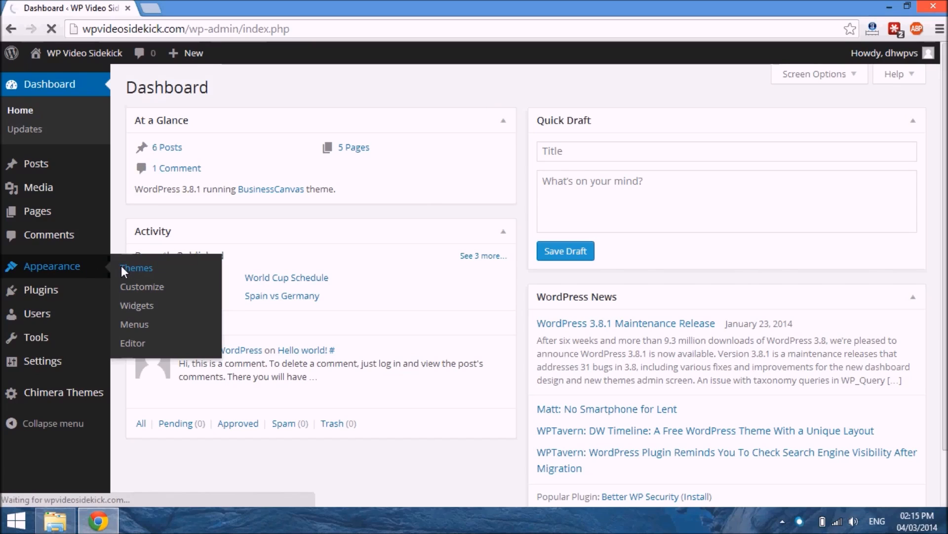
click(136, 268)
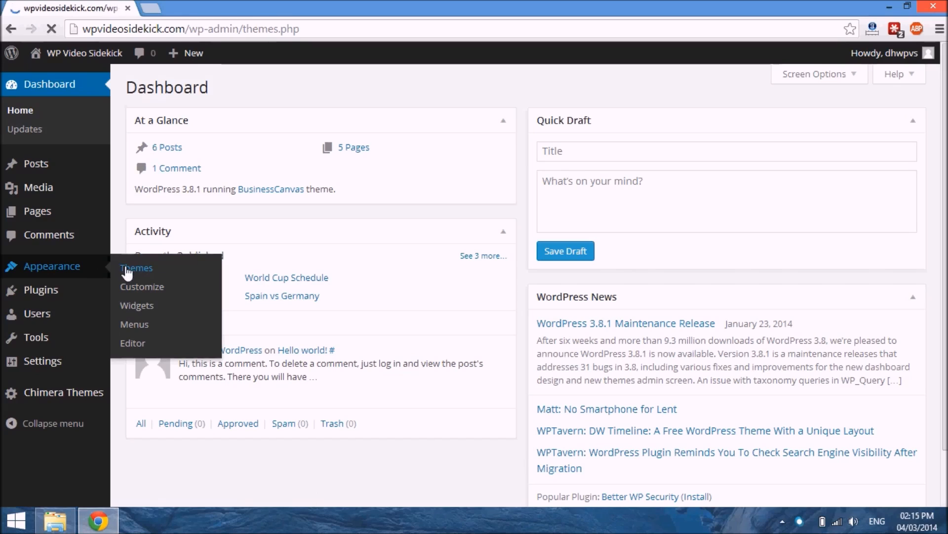
click(136, 268)
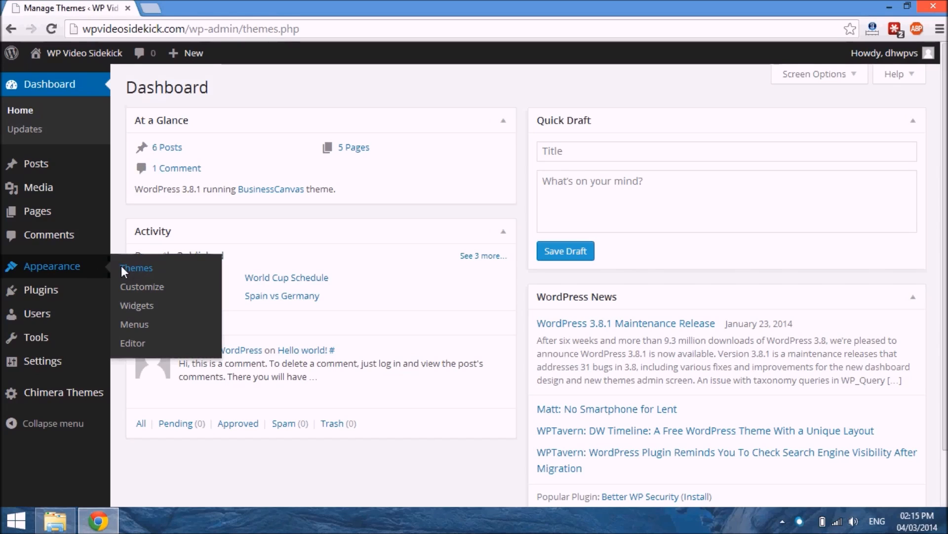
Launch Customize on the active BusinessCanvas theme card
click(136, 268)
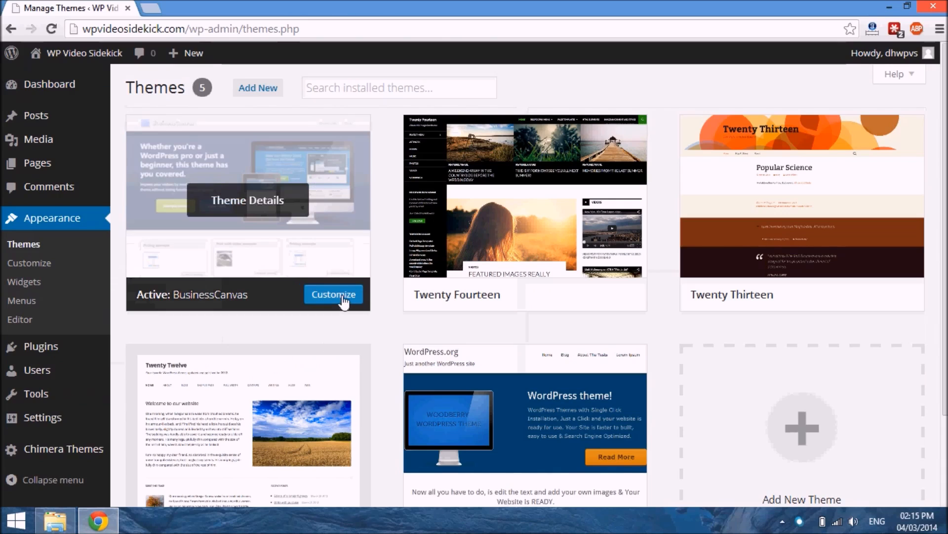
mouse_move(333, 295)
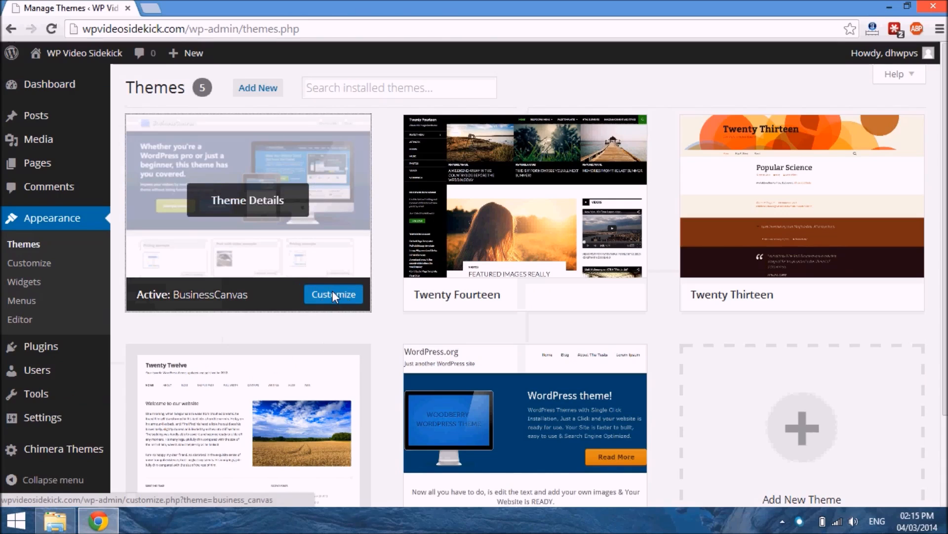
click(334, 294)
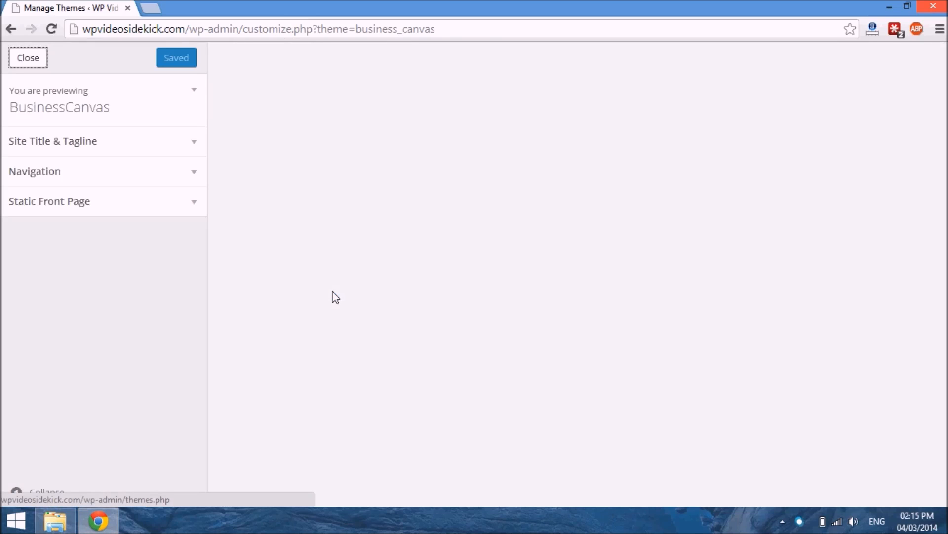
mouse_move(74, 151)
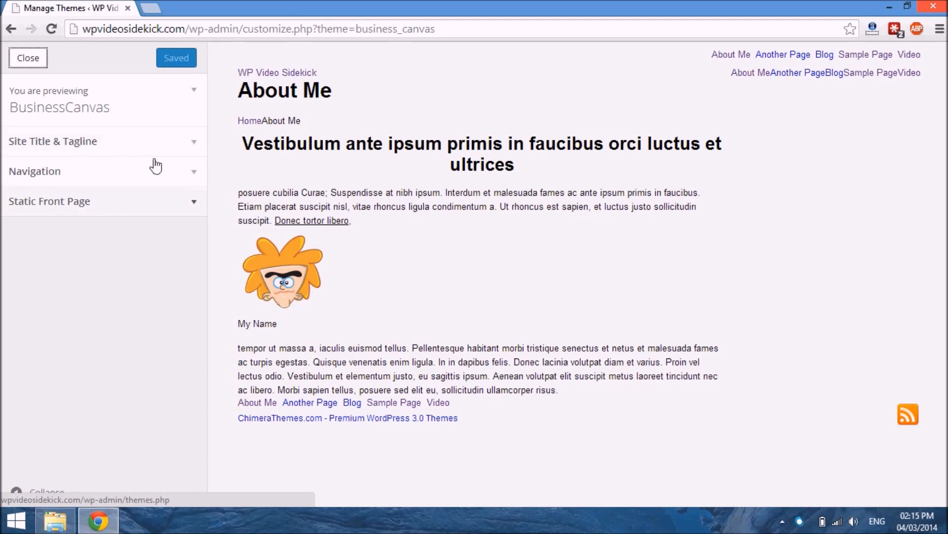
Expand Site Title & Tagline and replace the site title with 'WPVS'
click(104, 141)
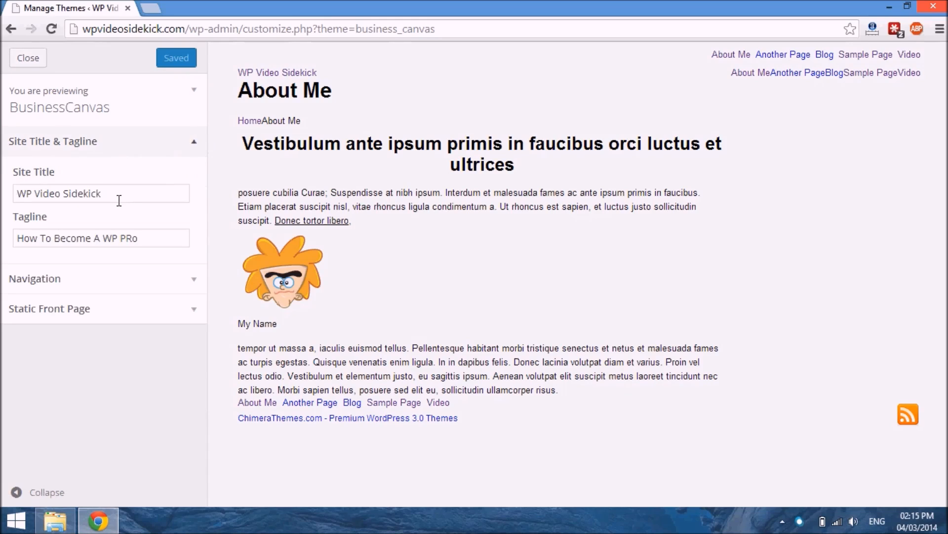
mouse_move(316, 363)
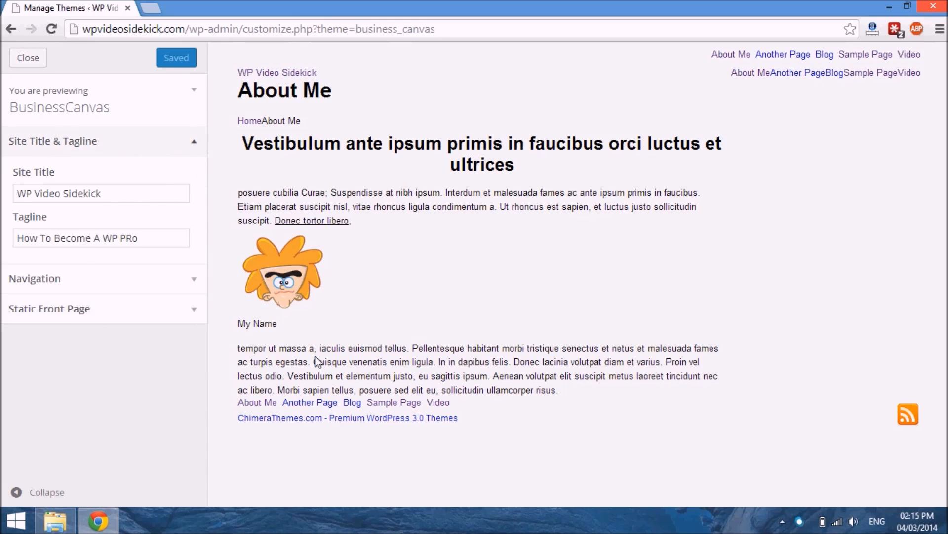
mouse_move(561, 218)
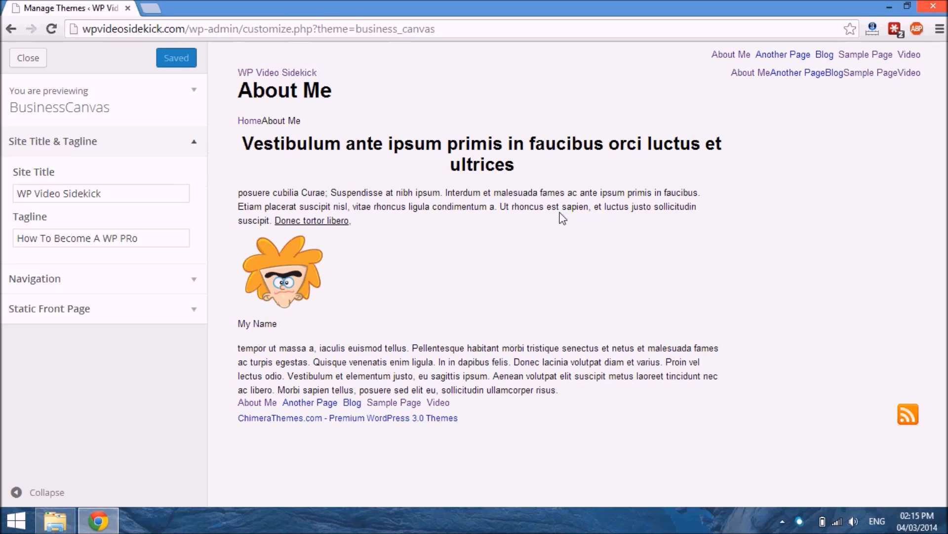
mouse_move(234, 170)
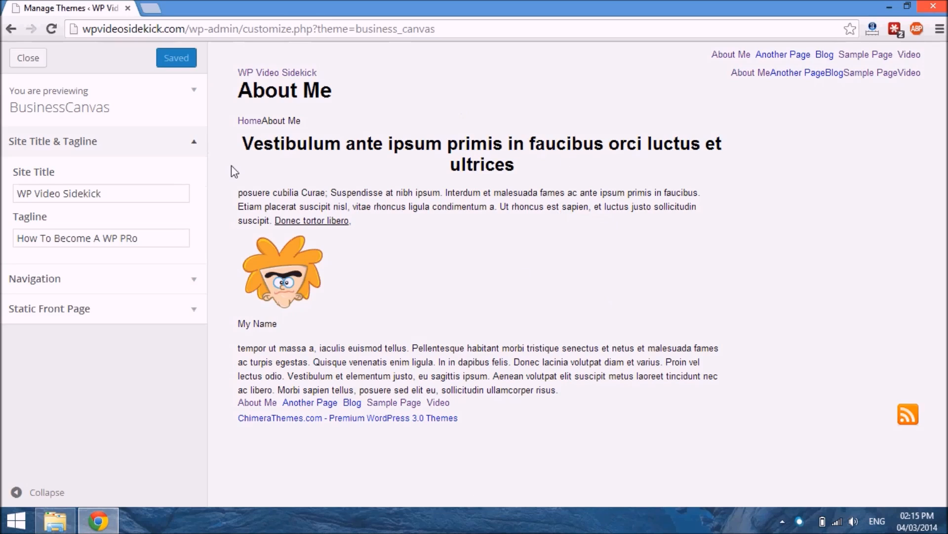
mouse_move(39, 267)
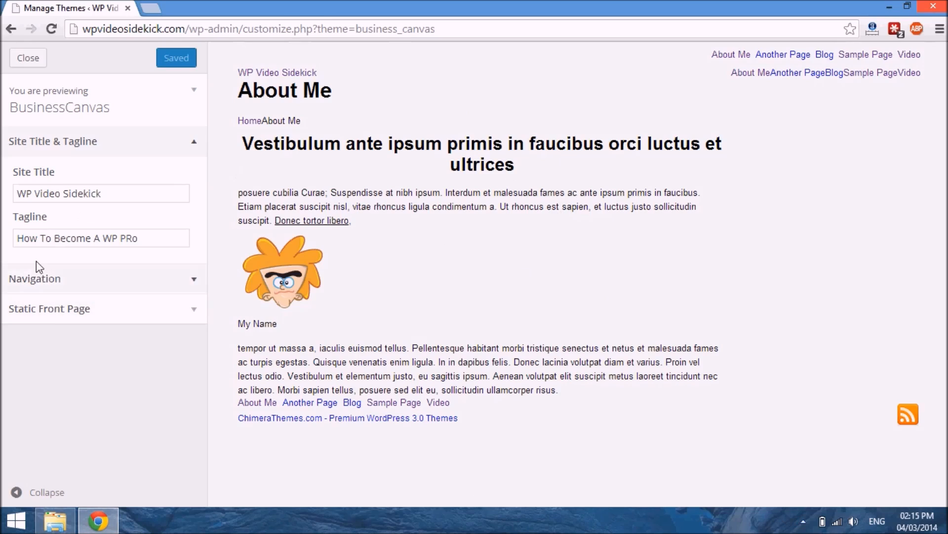
click(113, 193)
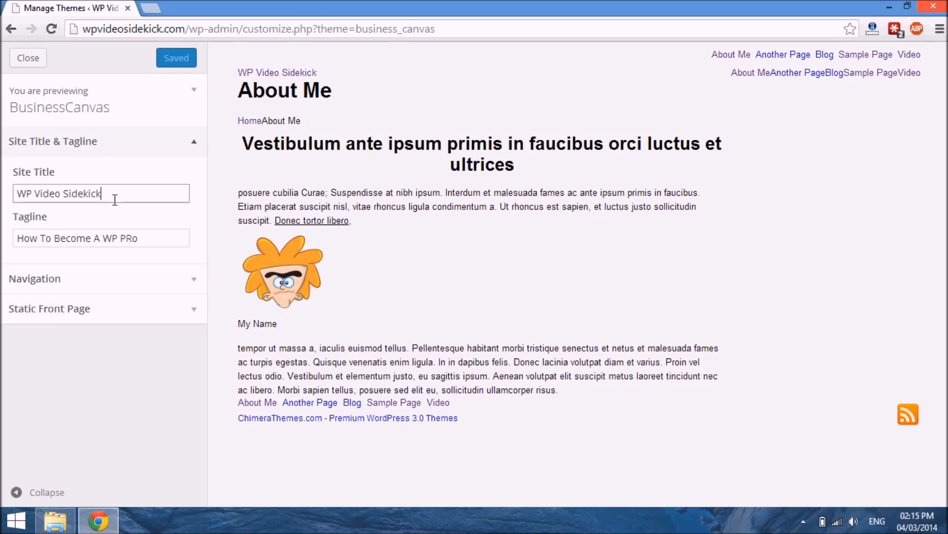
triple_click(59, 193)
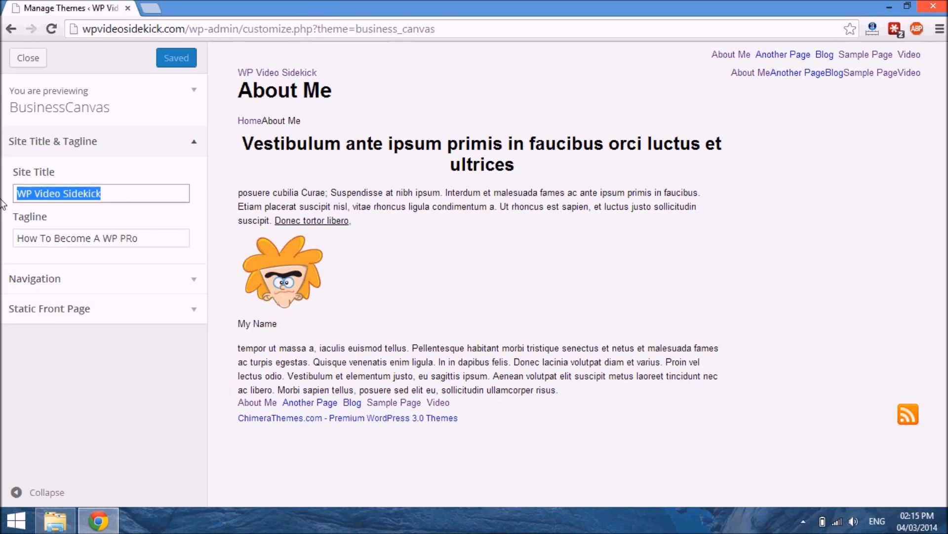
text(WPVS)
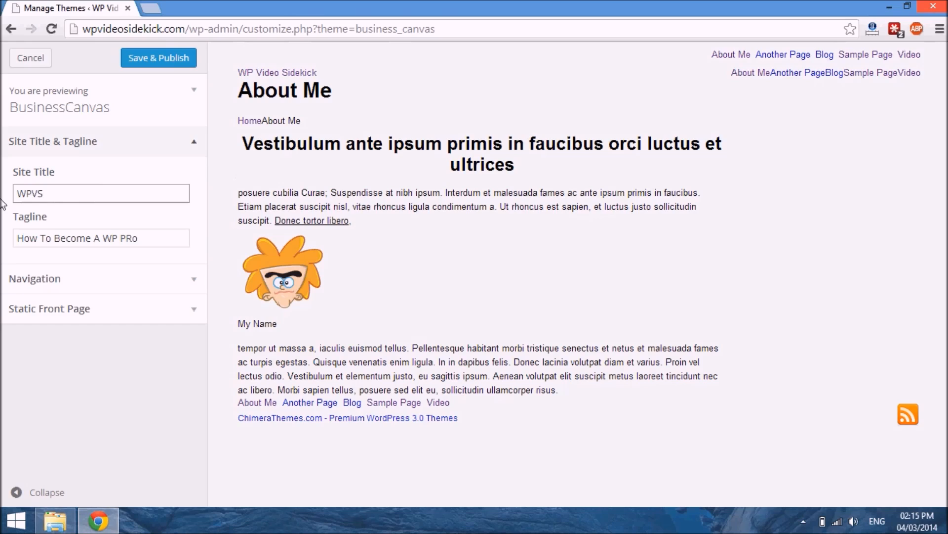
Edit the tagline field, typing 'de' and 'o'
click(72, 238)
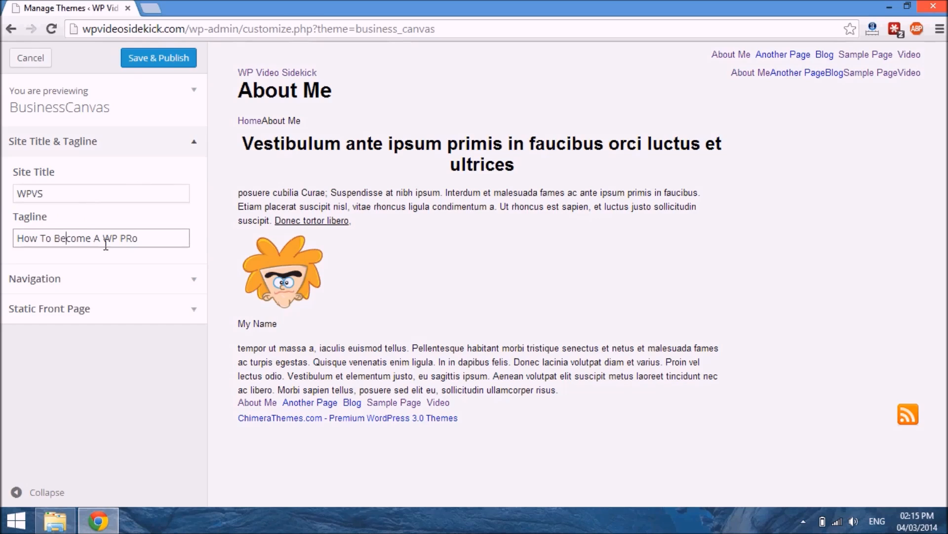
mouse_move(248, 79)
text( Vi)
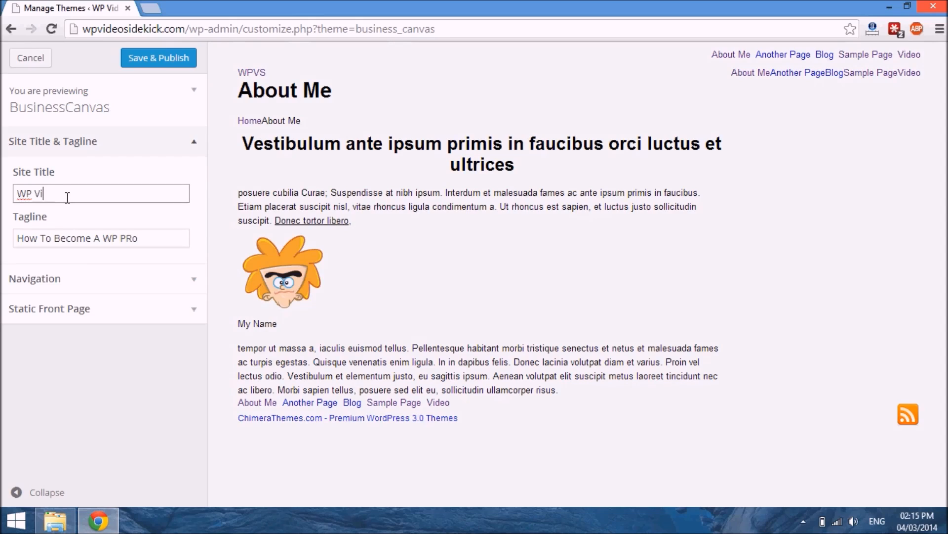
text(de)
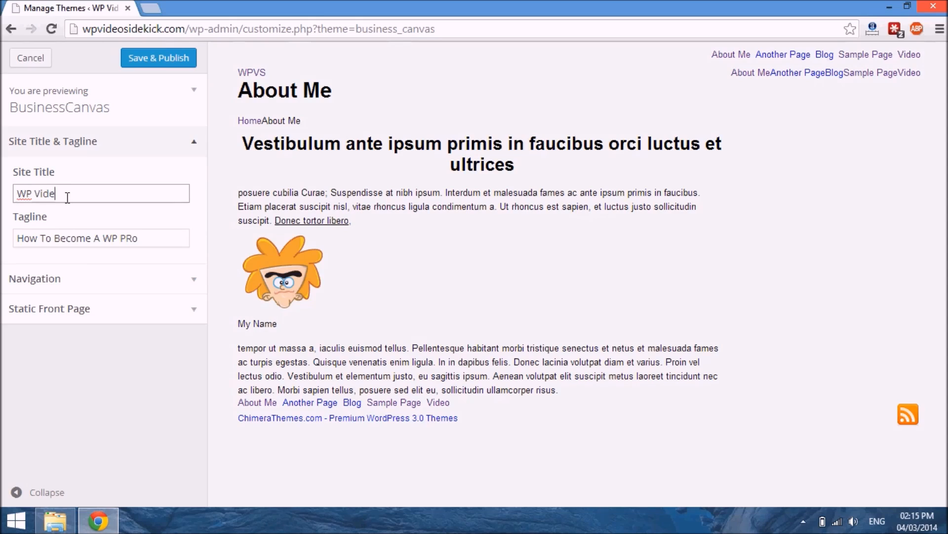
text(o Sidekick)
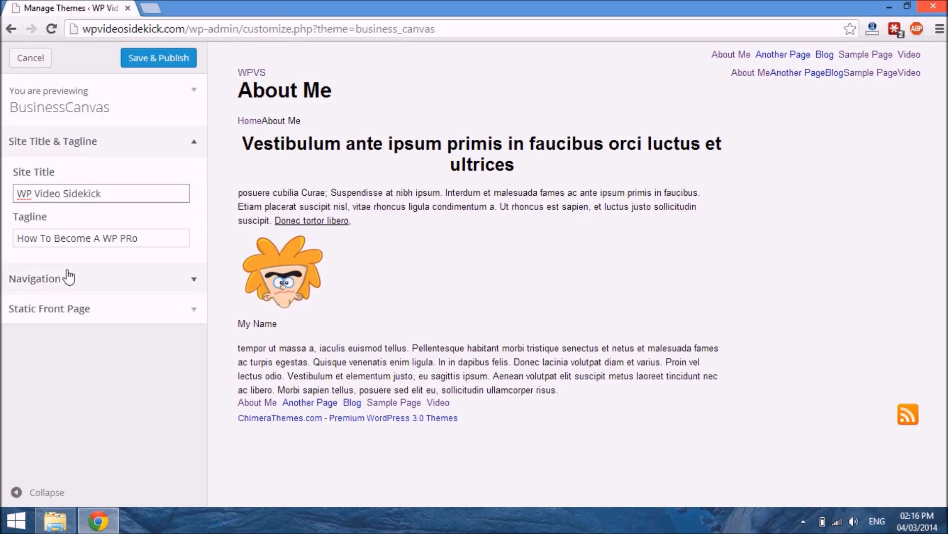
Check footer menu locations, then view Static Front Page settings: About Me front, Blog posts
click(101, 193)
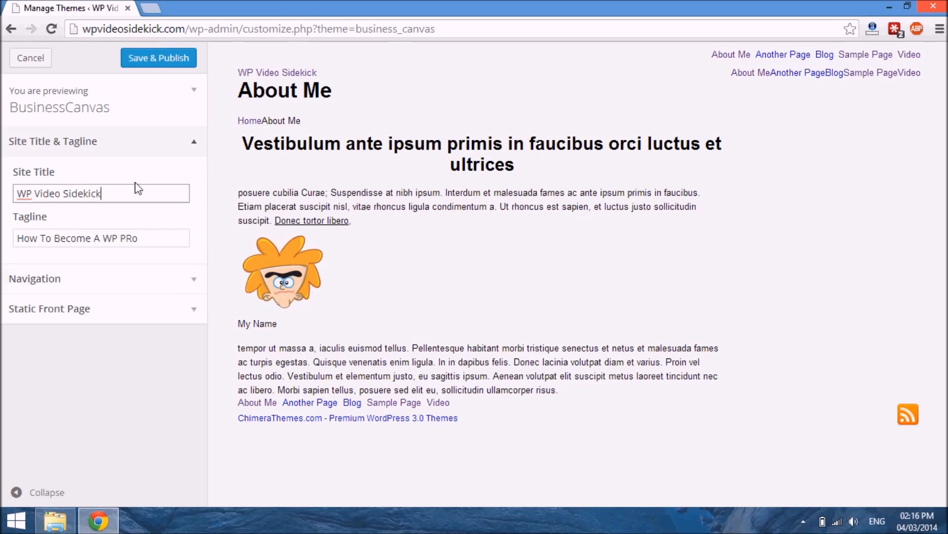
mouse_move(197, 277)
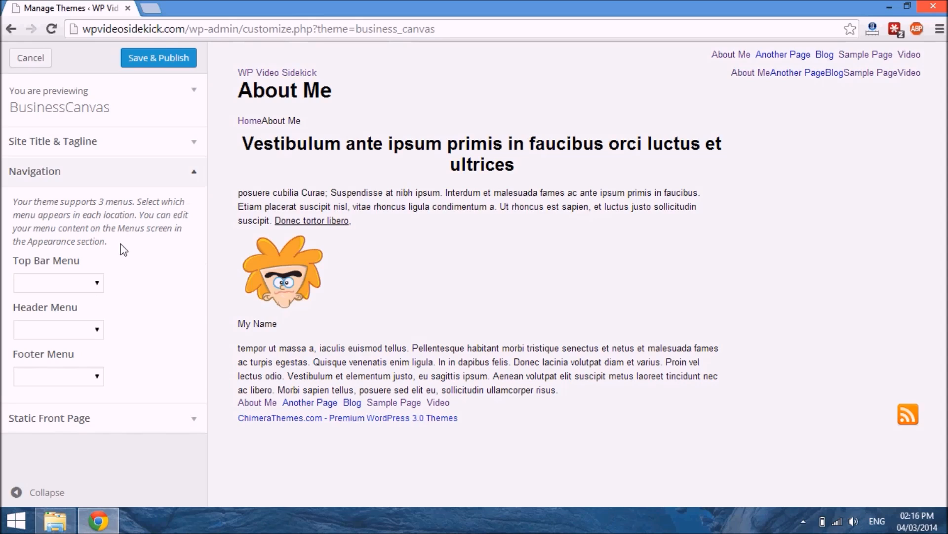
mouse_move(129, 371)
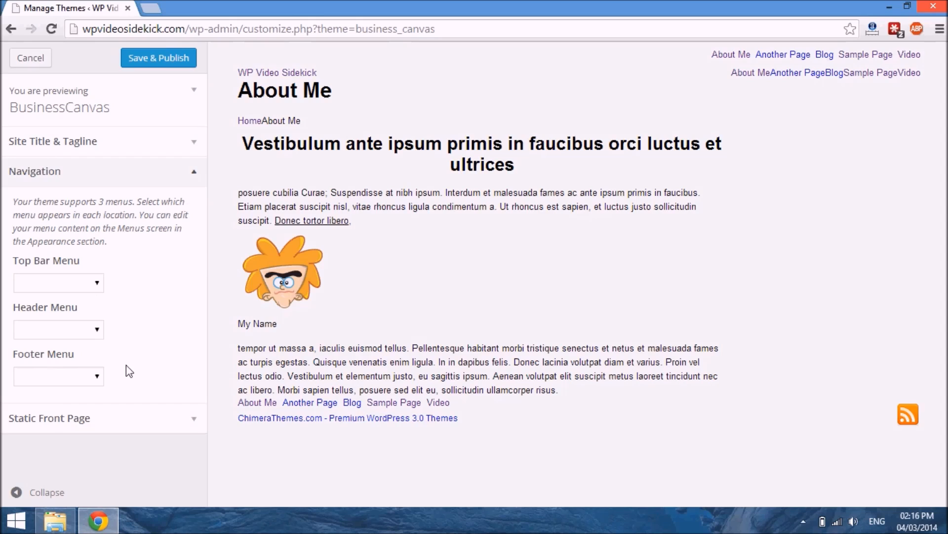
mouse_move(99, 335)
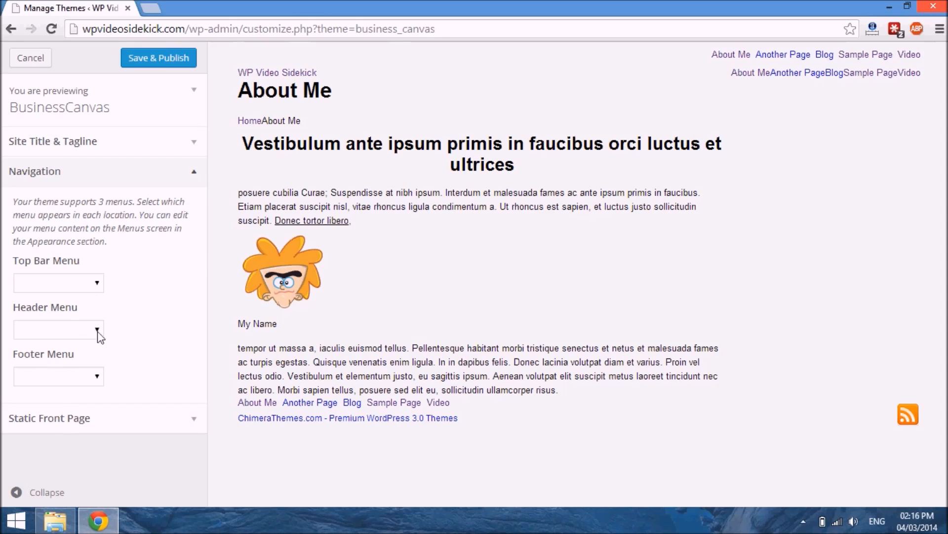
mouse_move(109, 331)
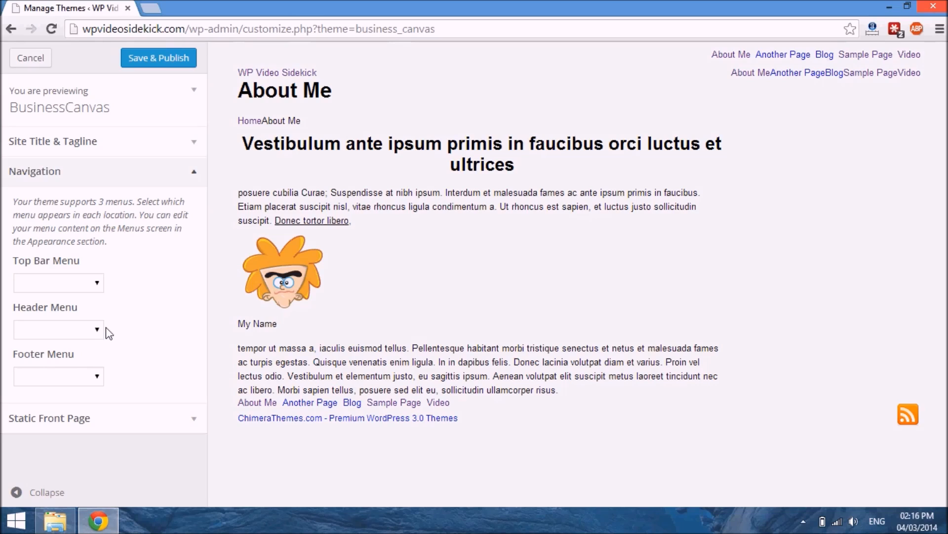
mouse_move(99, 330)
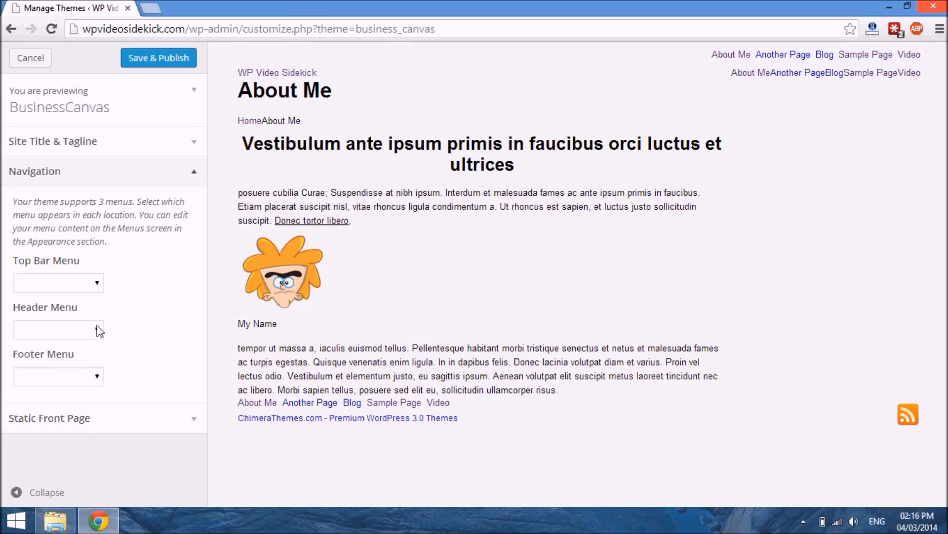
mouse_move(96, 300)
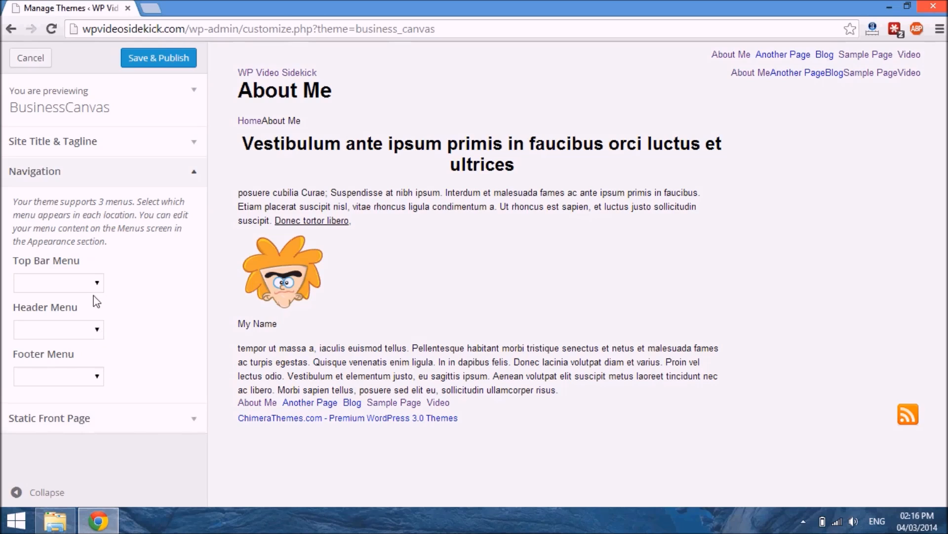
mouse_move(104, 361)
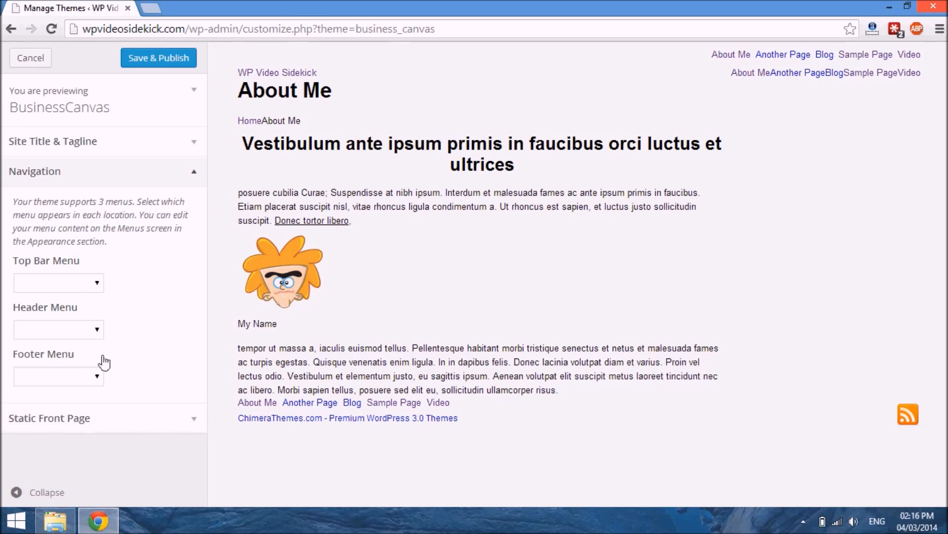
click(58, 283)
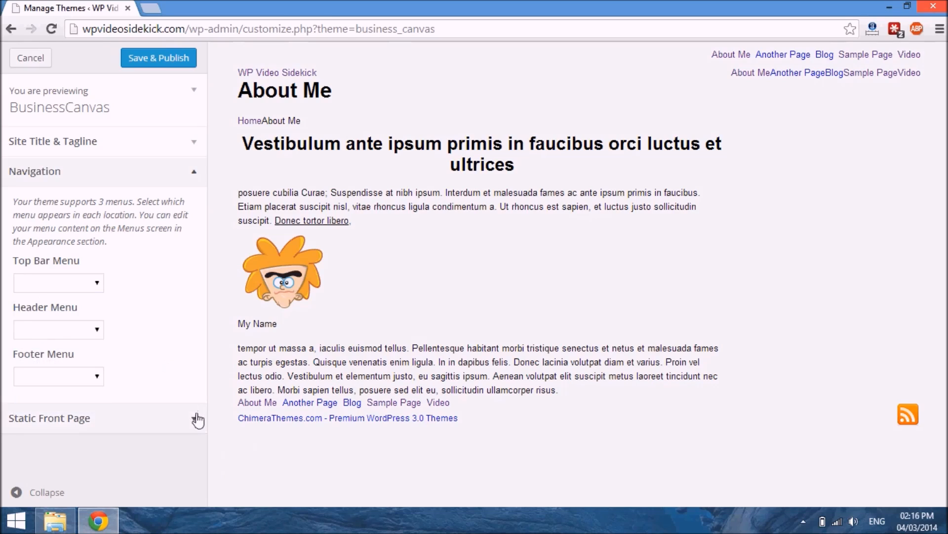
click(49, 418)
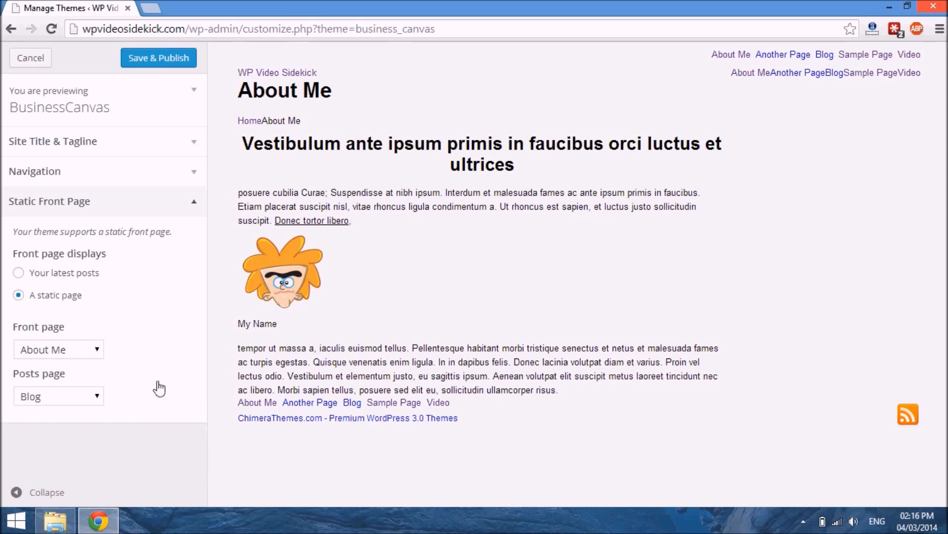
mouse_move(66, 204)
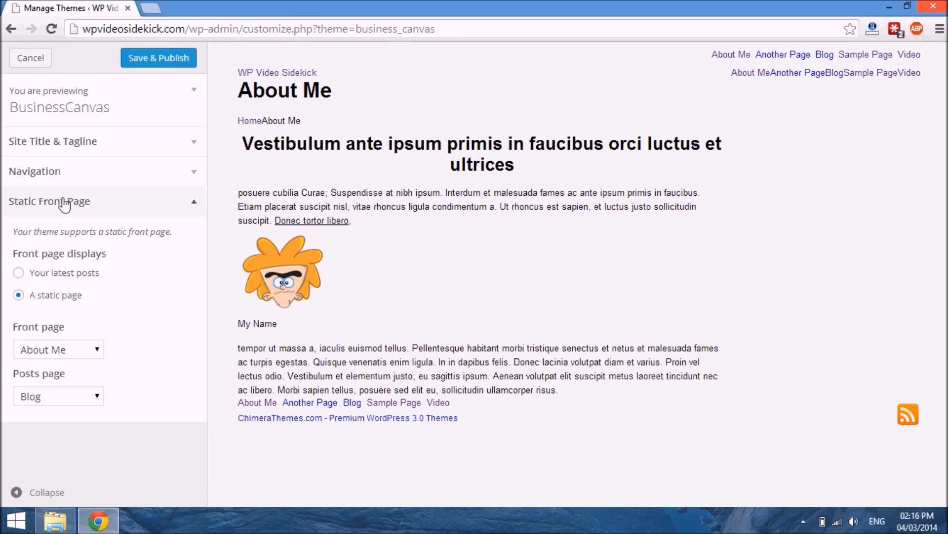
mouse_move(47, 61)
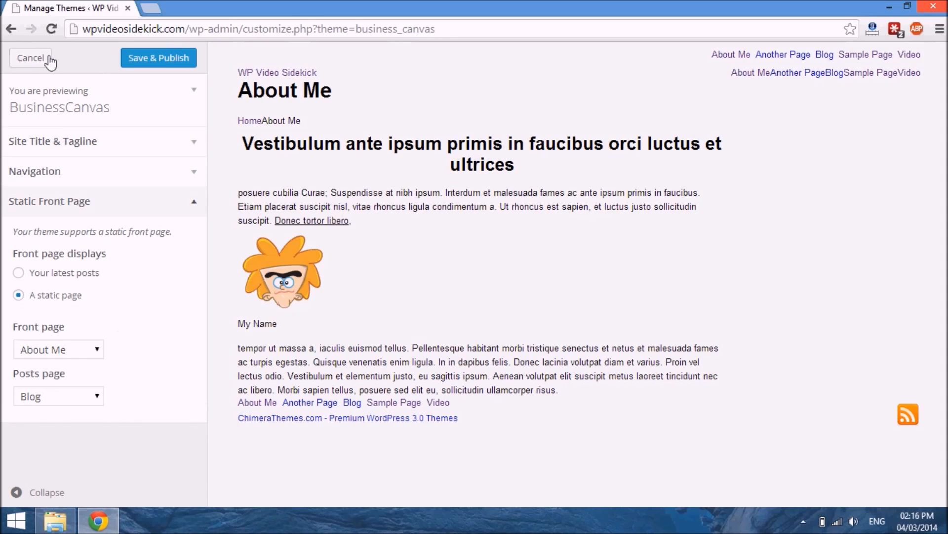
click(31, 57)
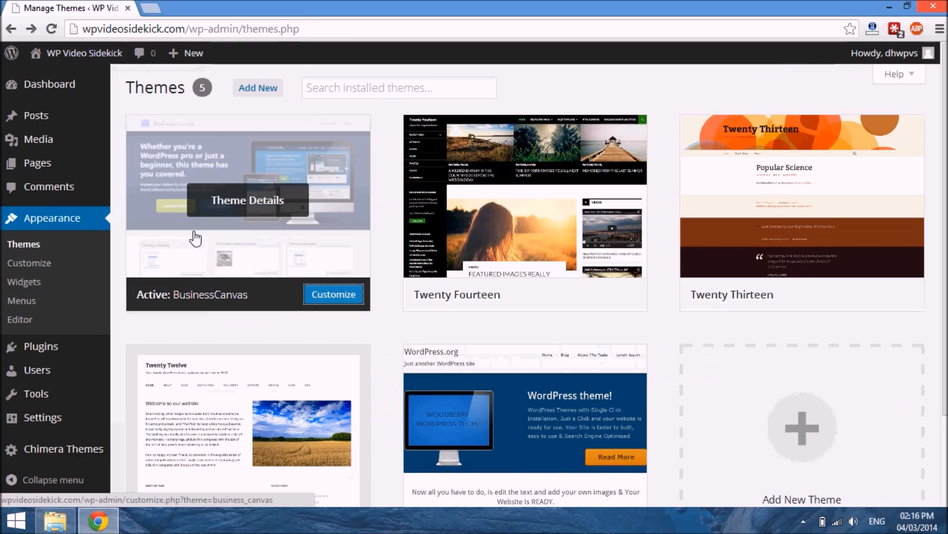
mouse_move(149, 252)
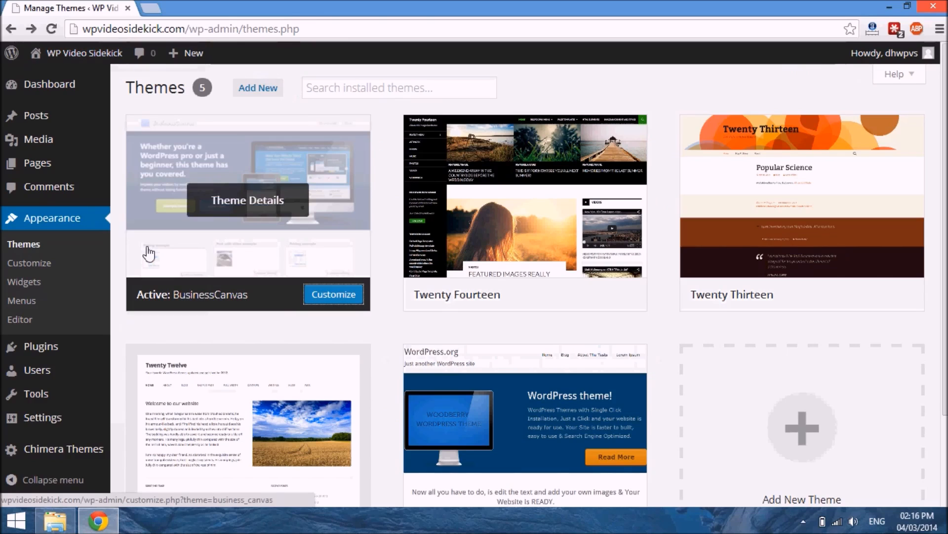
mouse_move(143, 265)
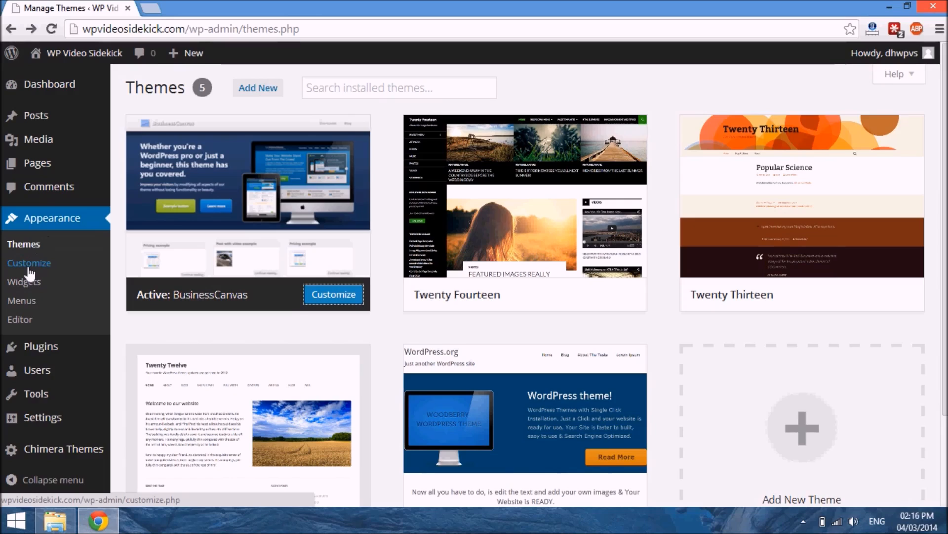
click(29, 263)
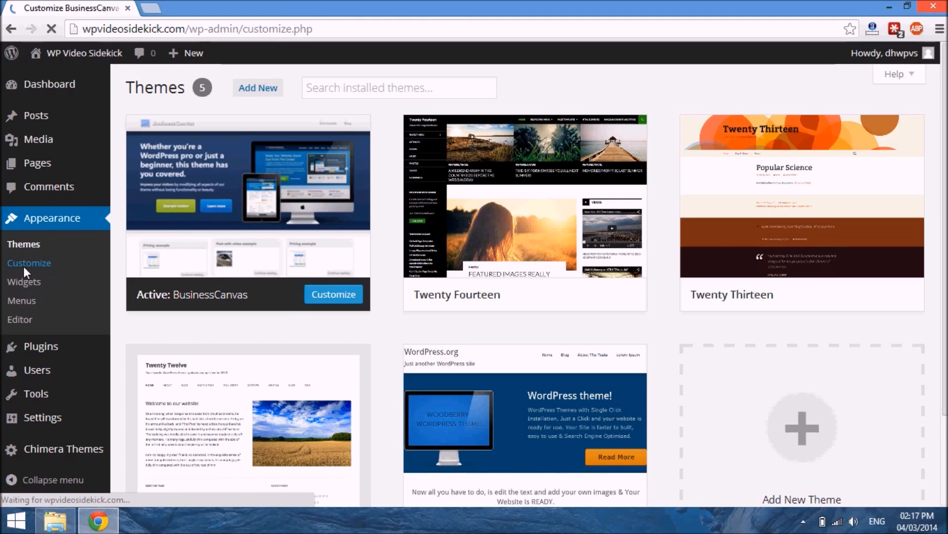
click(28, 262)
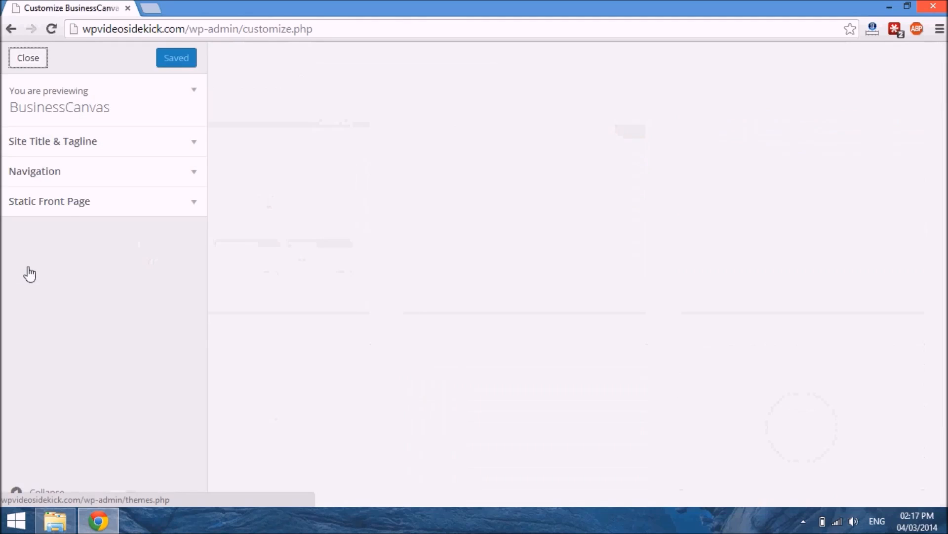
click(52, 141)
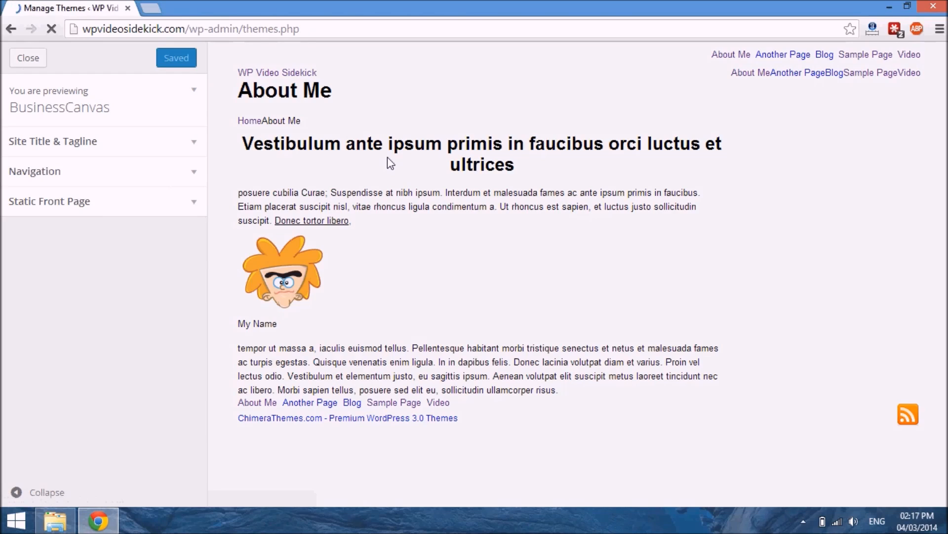
Close the customizer and request Chimera Themes > Theme Options
click(29, 58)
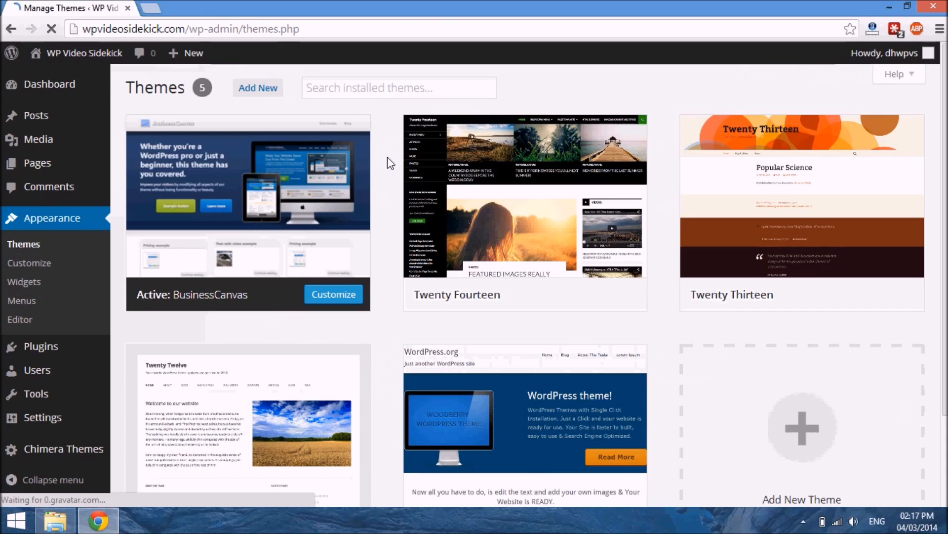
scroll(down, 3)
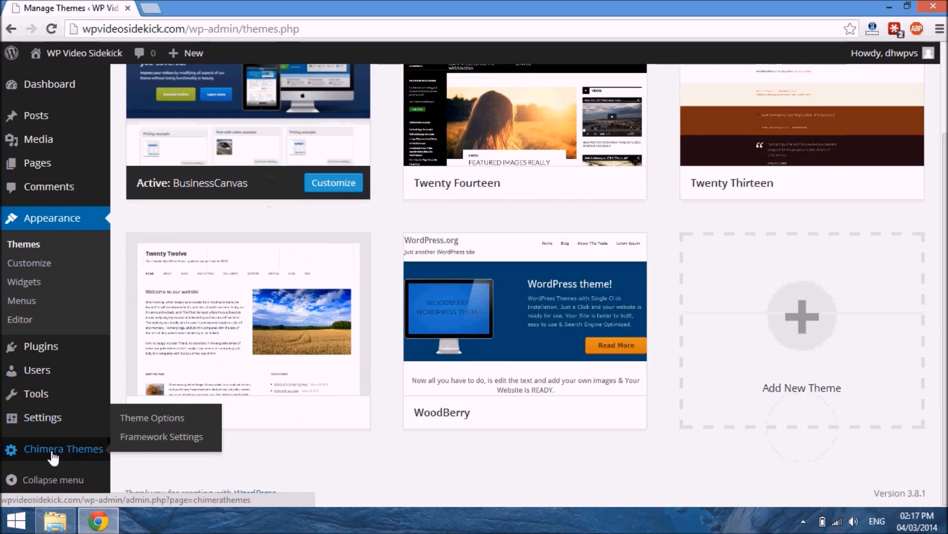
mouse_move(21, 469)
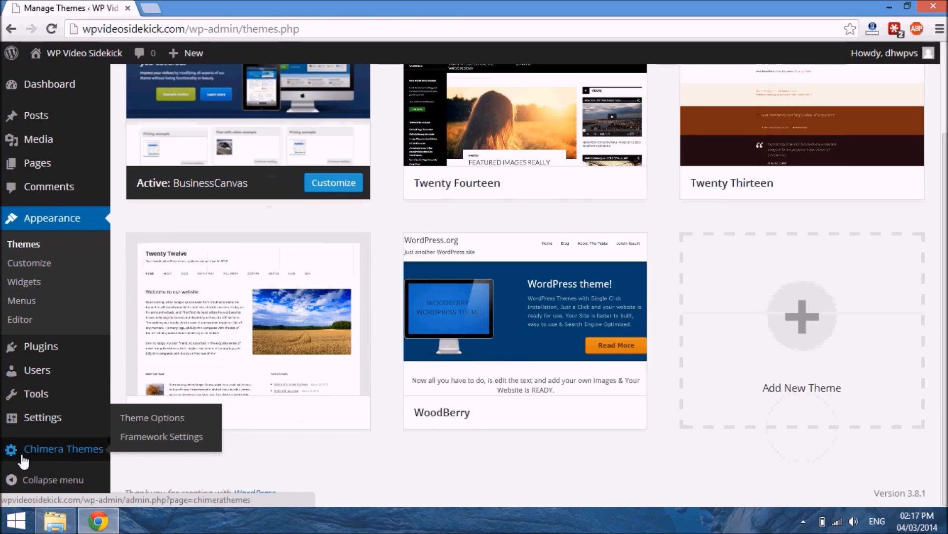
mouse_move(30, 460)
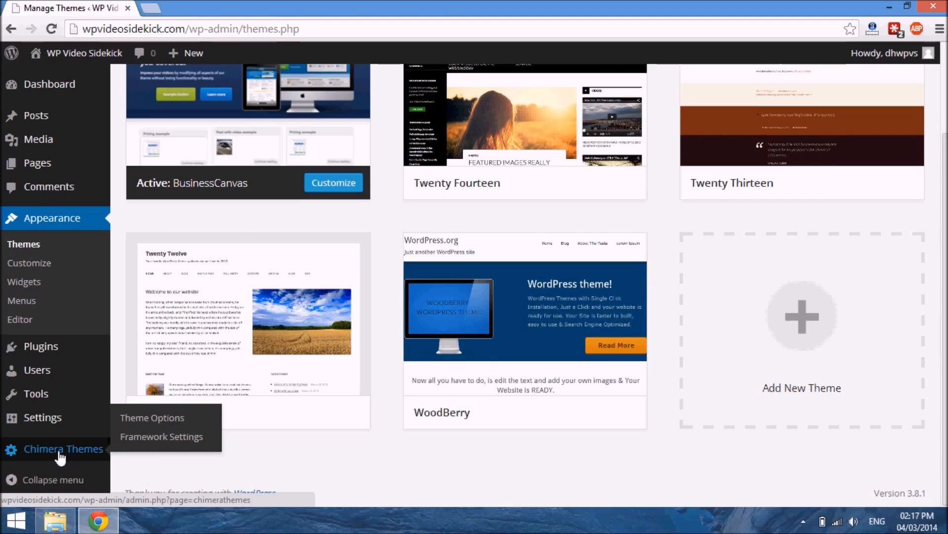
click(152, 417)
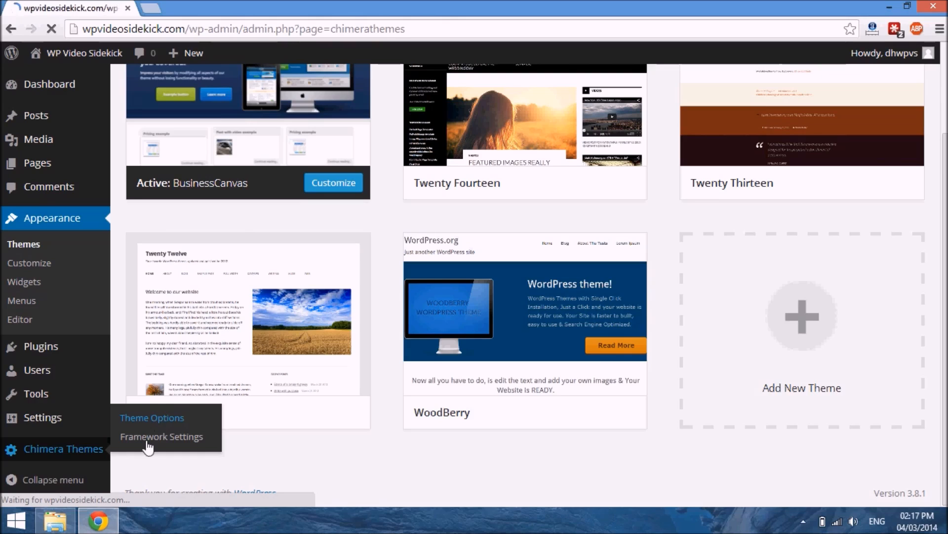
Load the BusinessCanvas 3.1 Options page with custom logo and RSS feed settings
click(152, 418)
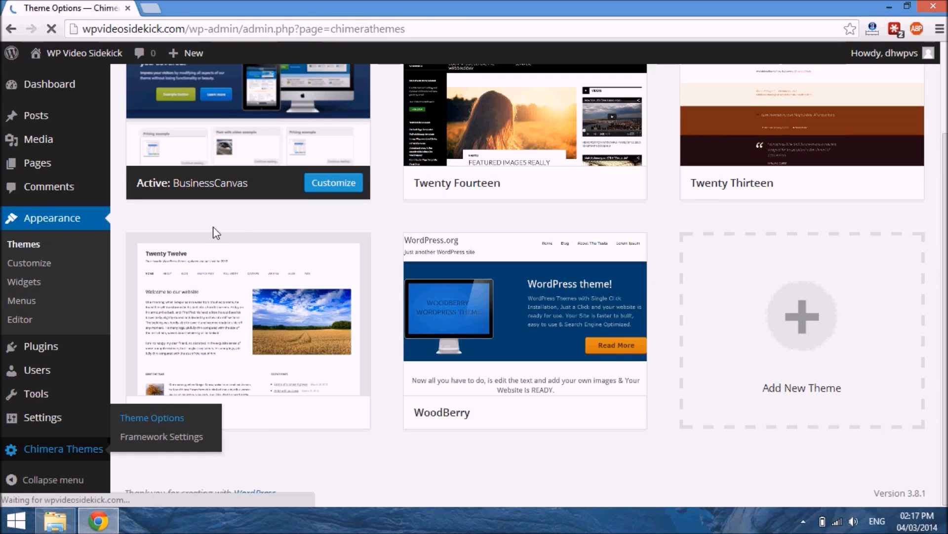
click(152, 418)
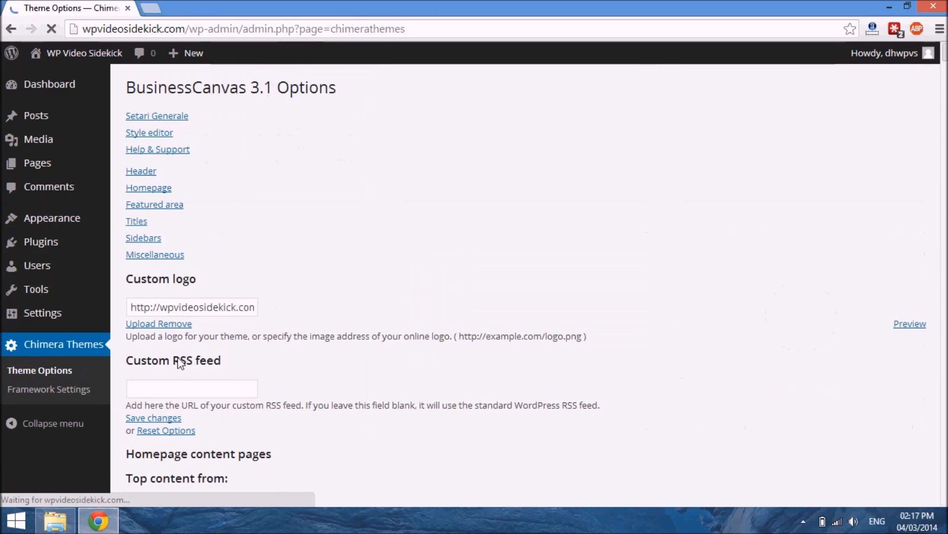
mouse_move(402, 200)
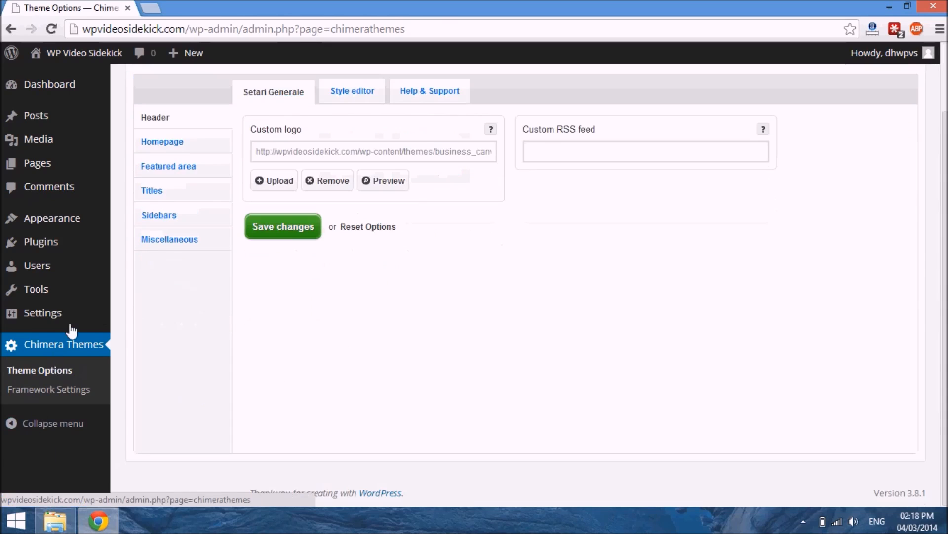
mouse_move(42, 325)
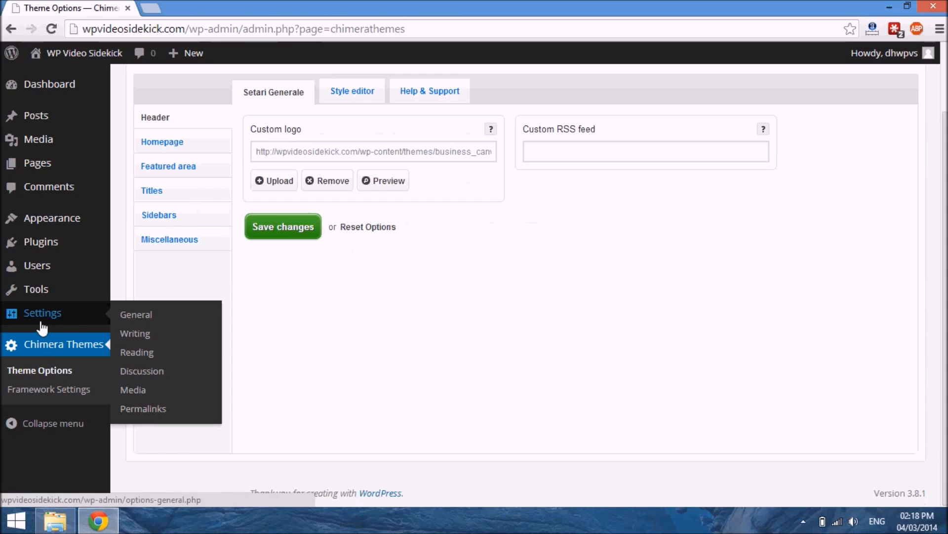
mouse_move(74, 317)
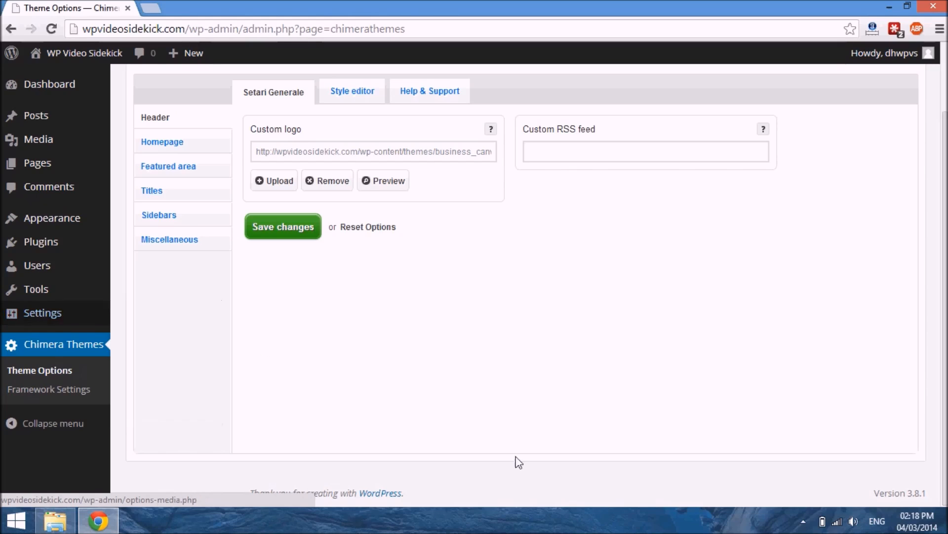
mouse_move(562, 347)
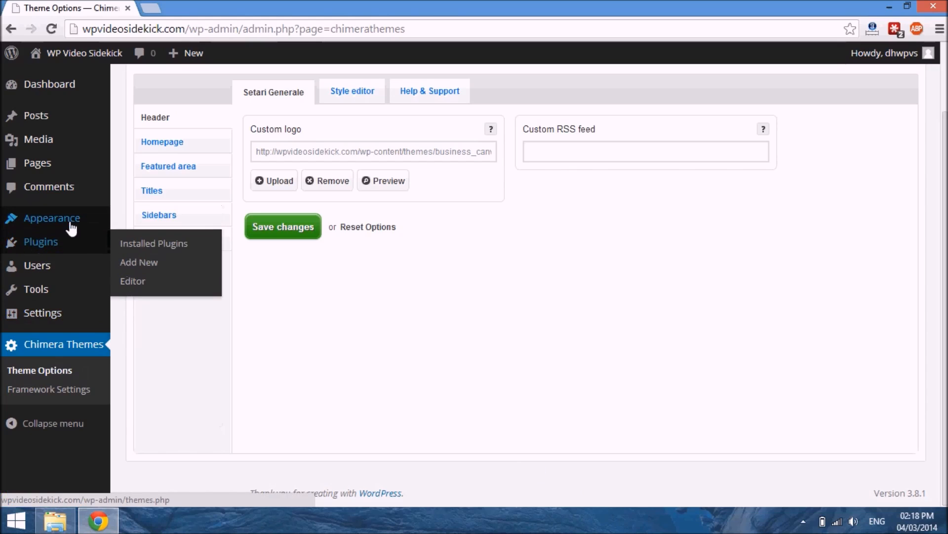
mouse_move(51, 217)
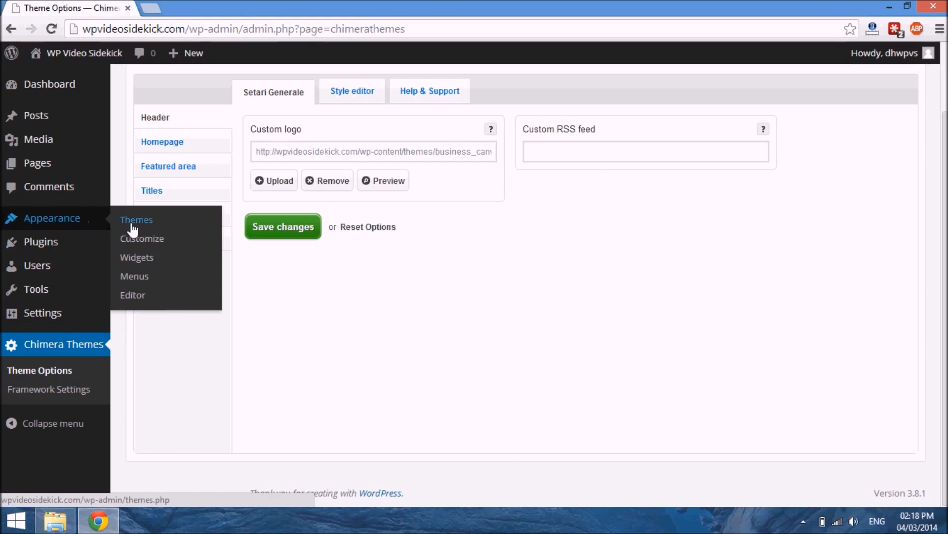
mouse_move(74, 213)
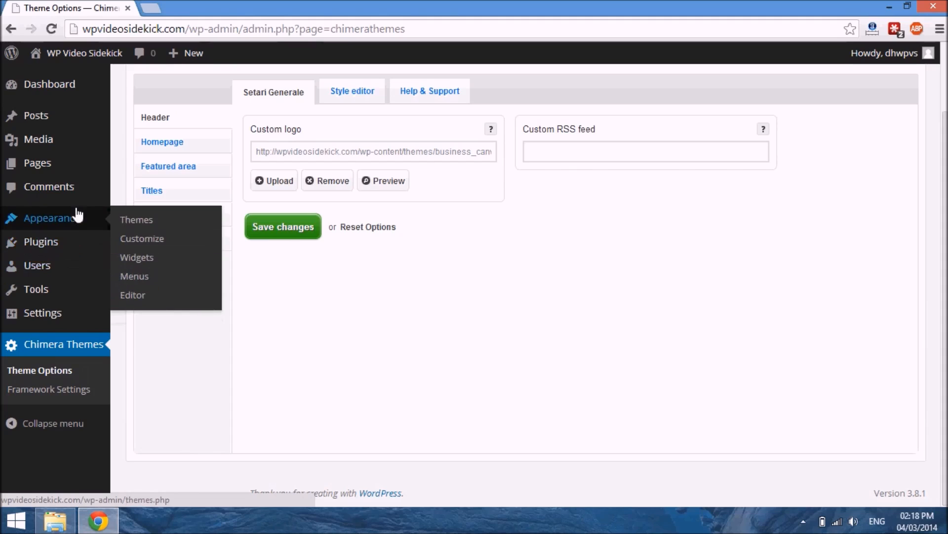
mouse_move(132, 282)
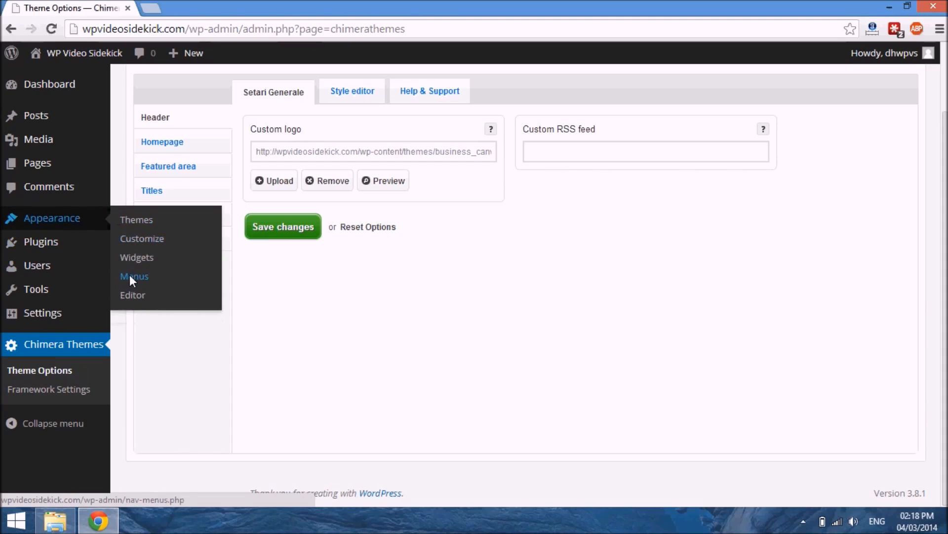
Load Appearance > Menus, showing Main Menu's pages, custom links, category and sub items
click(134, 276)
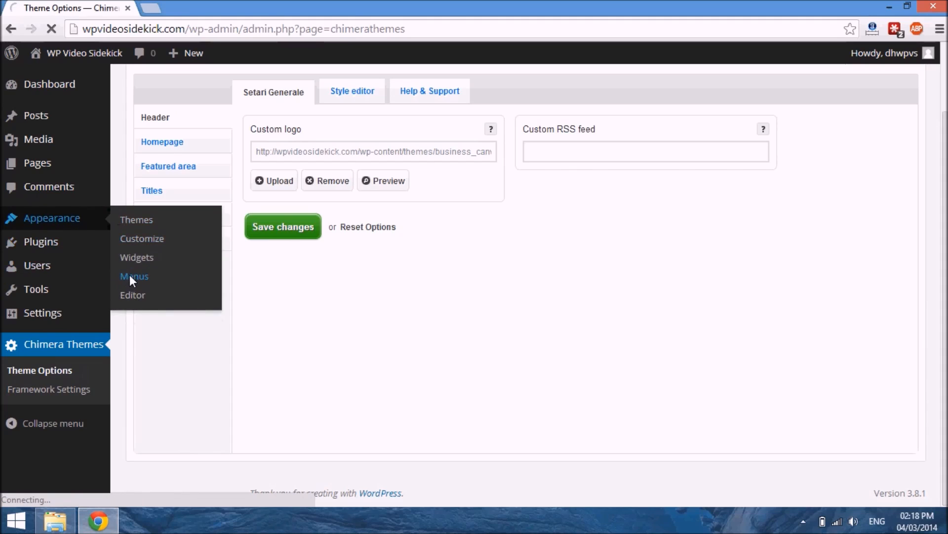
click(134, 276)
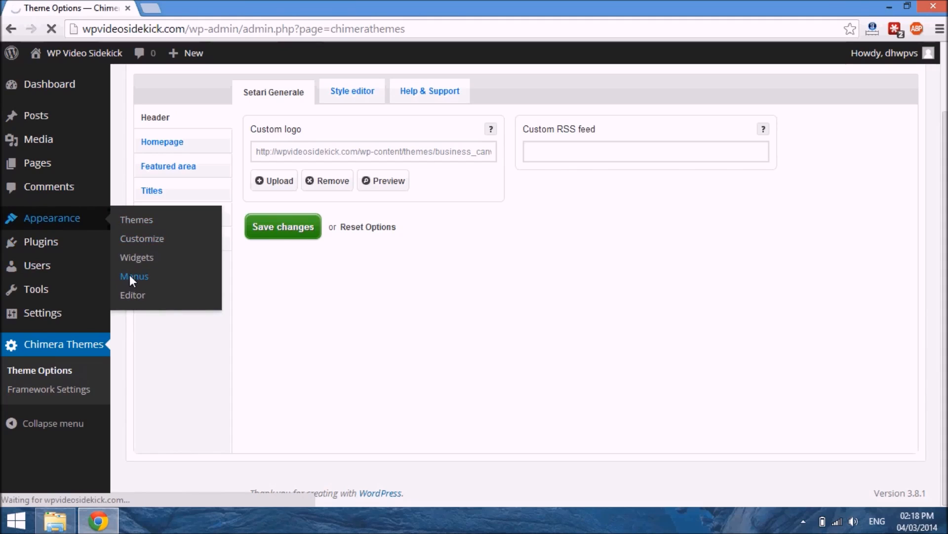
click(134, 276)
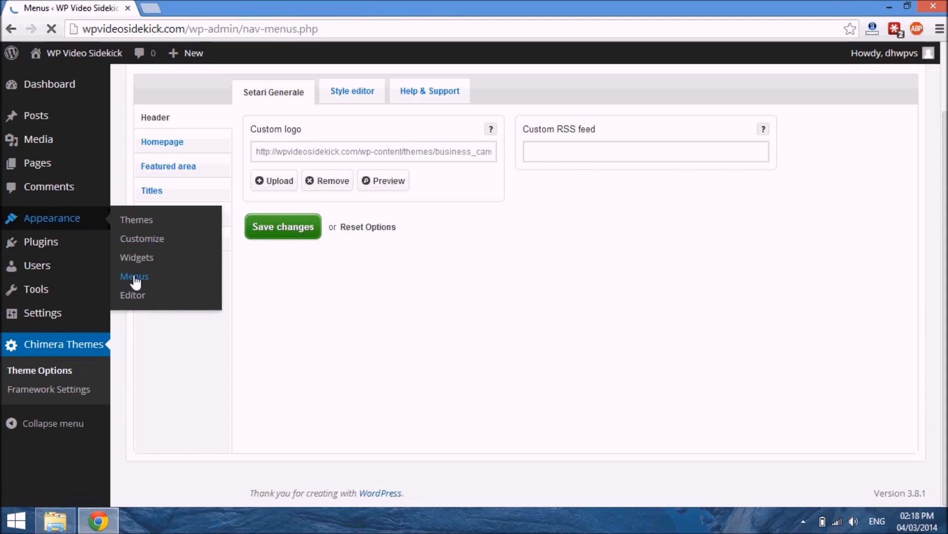
click(134, 276)
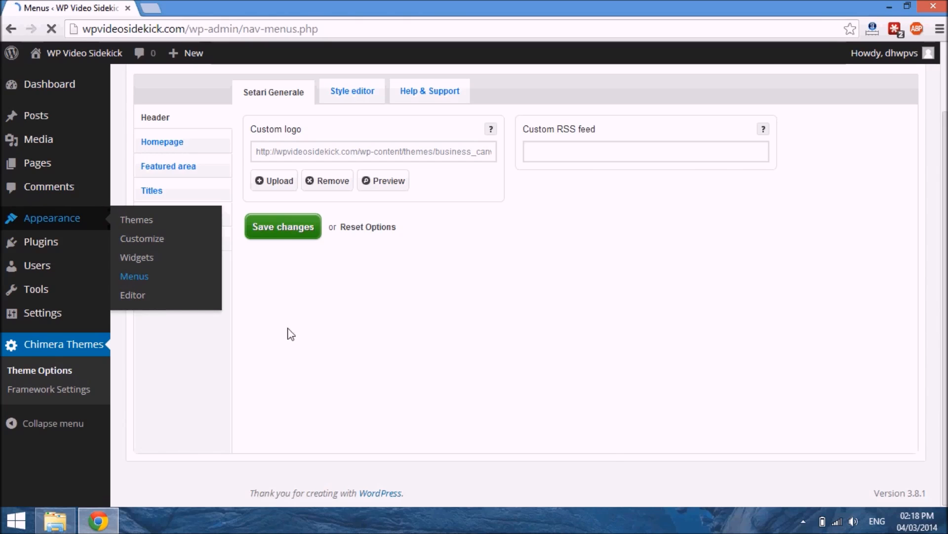
click(134, 276)
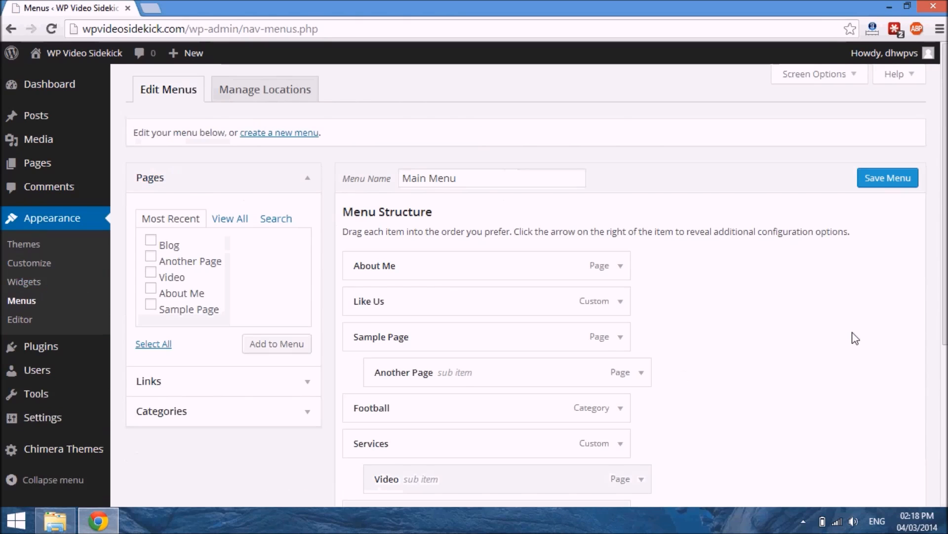